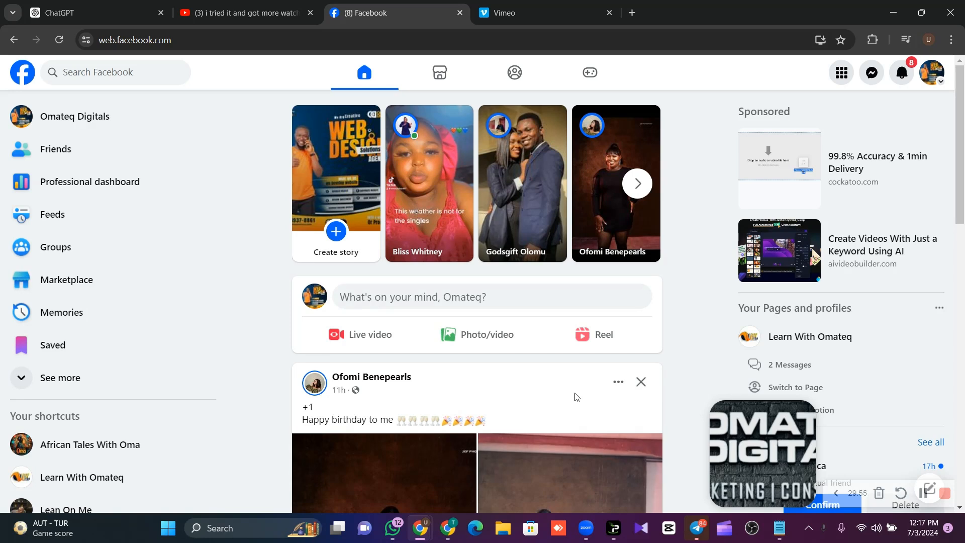
{"action": "mouse_move", "coordinate": [545, 313]}
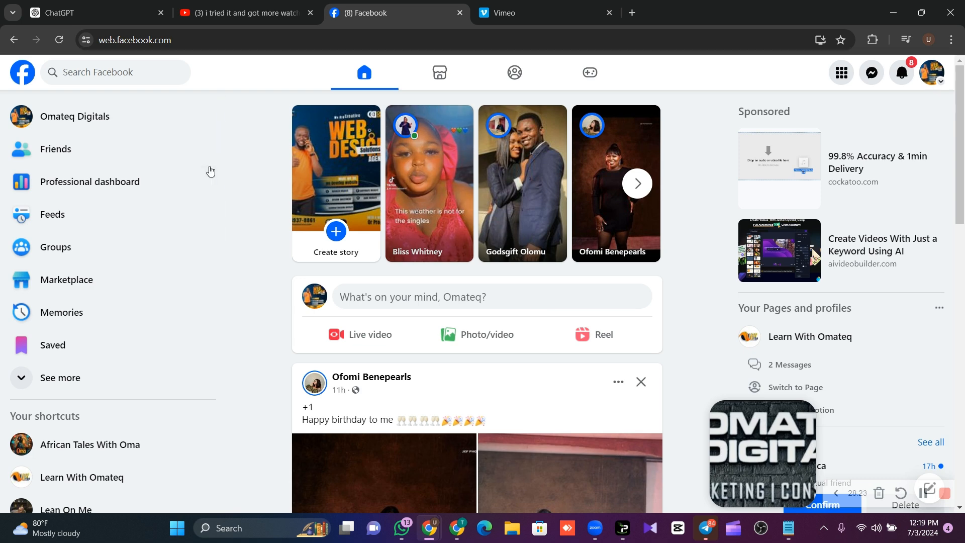
- Open the Omateq Digitals profile and browse its intro showing 5.4K followers and 155 following
{"action": "left_click", "coordinate": [75, 116]}
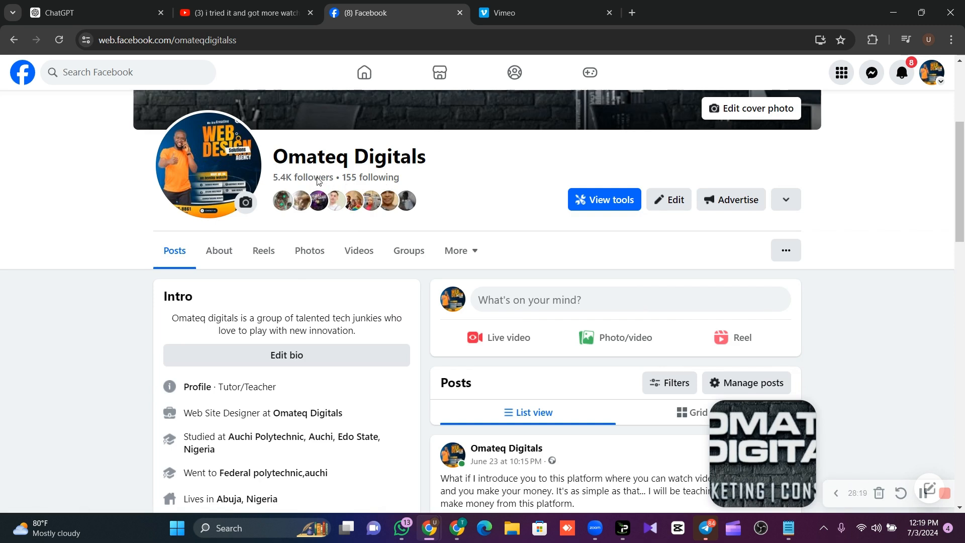
{"action": "mouse_move", "coordinate": [283, 187]}
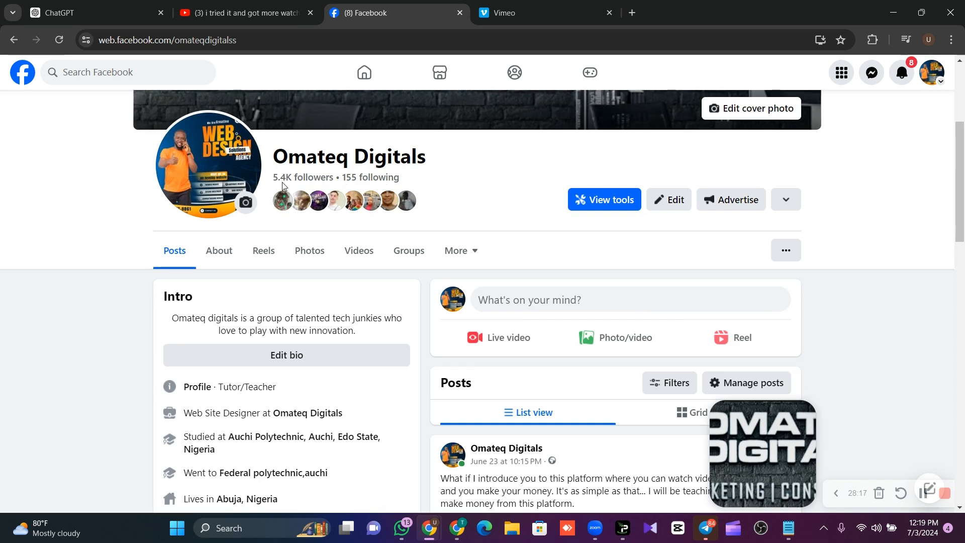
{"action": "mouse_move", "coordinate": [310, 181]}
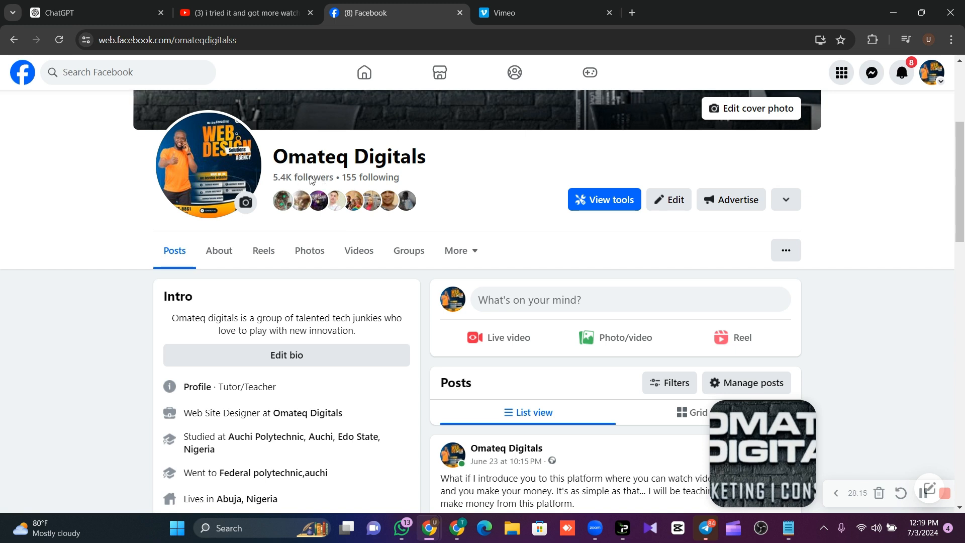
{"action": "mouse_move", "coordinate": [404, 183]}
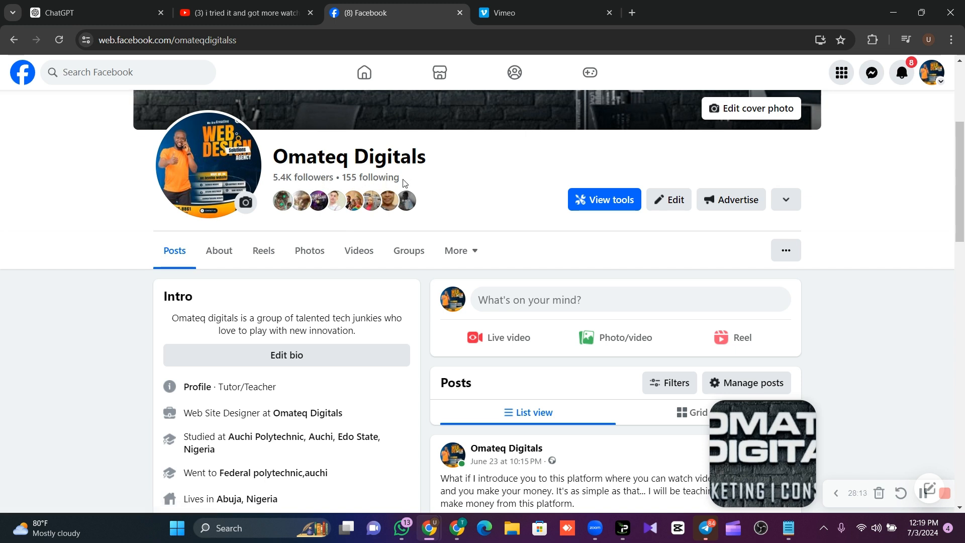
{"action": "mouse_move", "coordinate": [268, 382]}
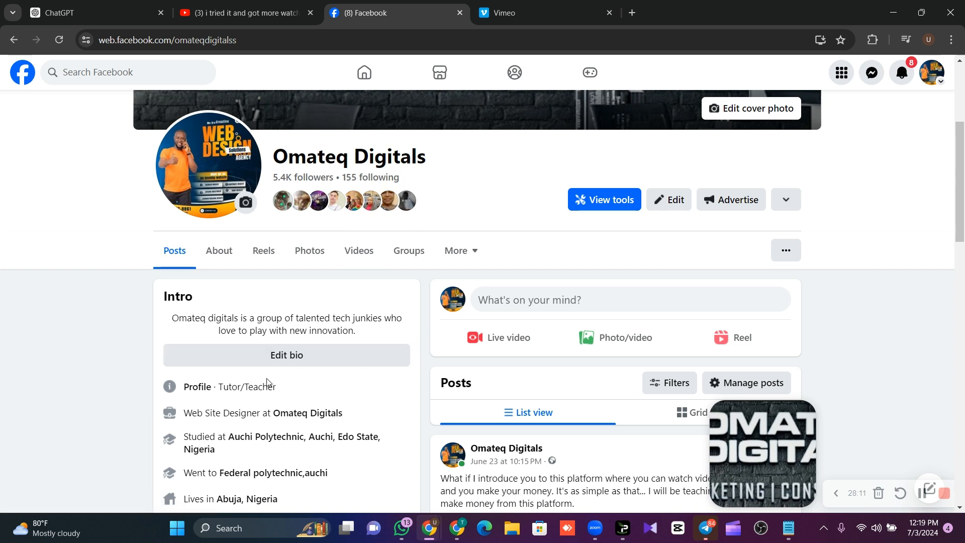
{"action": "mouse_move", "coordinate": [191, 397]}
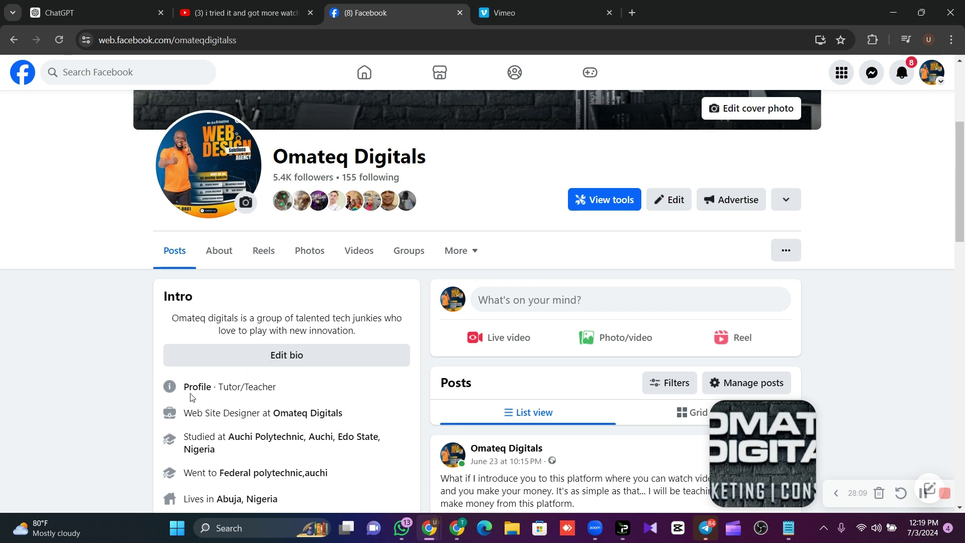
{"action": "mouse_move", "coordinate": [258, 392]}
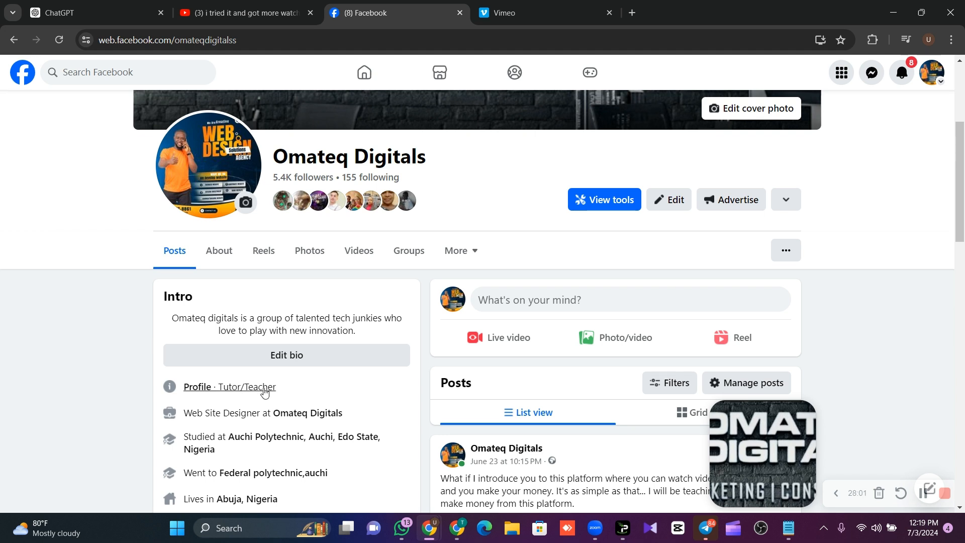
{"action": "scroll", "scroll_direction": "down", "scroll_amount": 3}
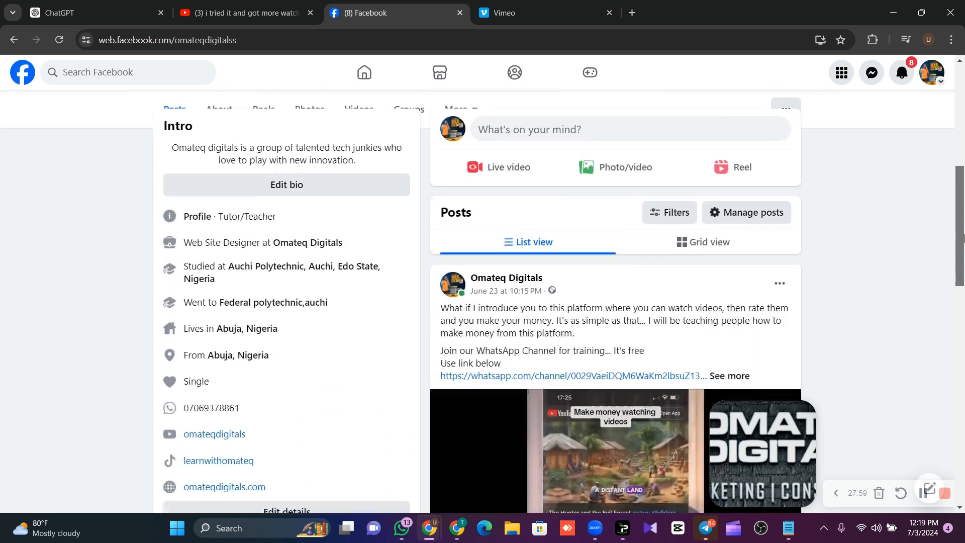
{"action": "scroll", "scroll_direction": "up", "scroll_amount": 3}
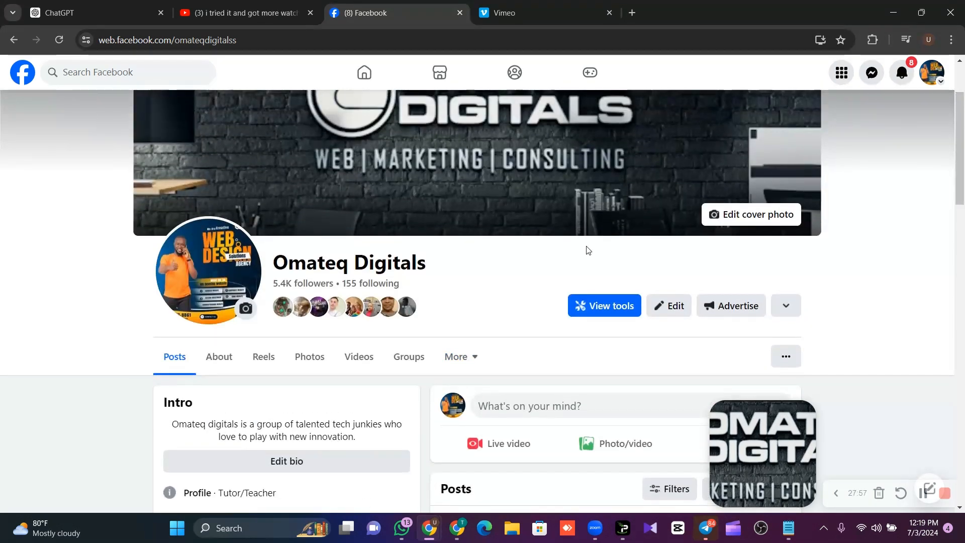
{"action": "mouse_move", "coordinate": [602, 261]}
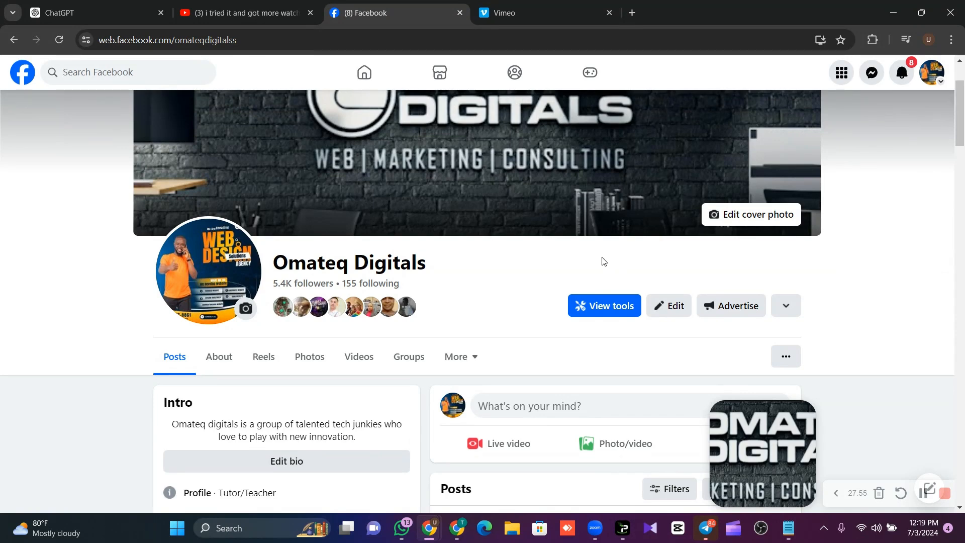
{"action": "mouse_move", "coordinate": [23, 71]}
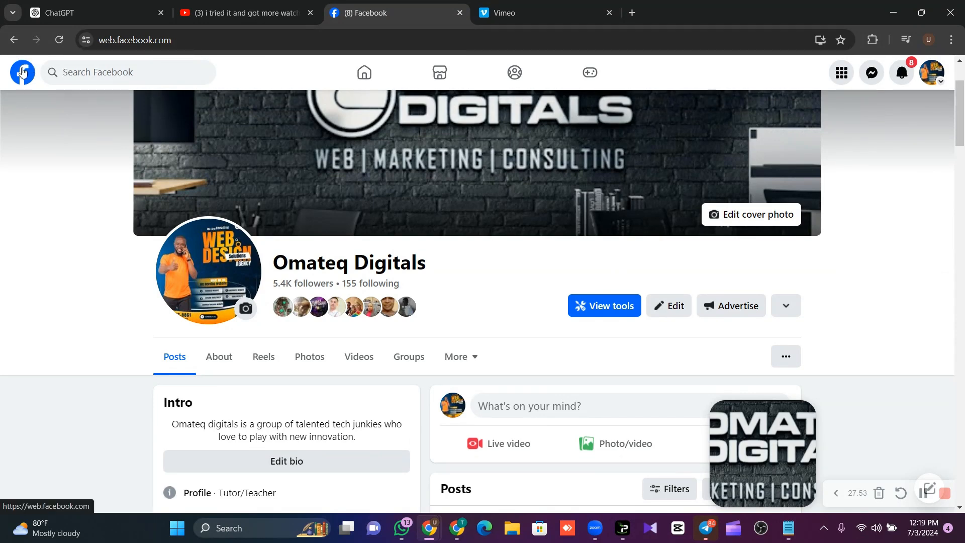
- Return to the Facebook home news feed using the top-left logo
{"action": "left_click", "coordinate": [363, 72]}
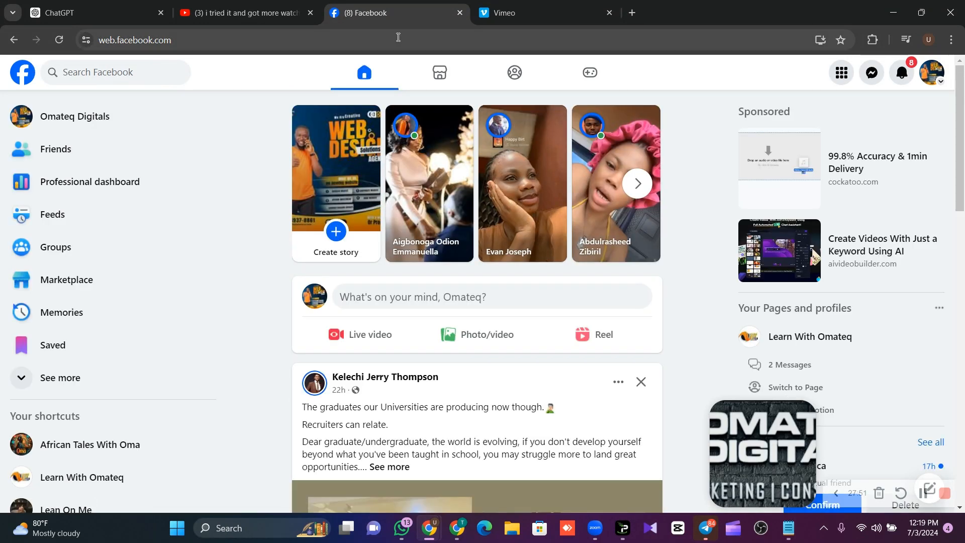
{"action": "mouse_move", "coordinate": [491, 297]}
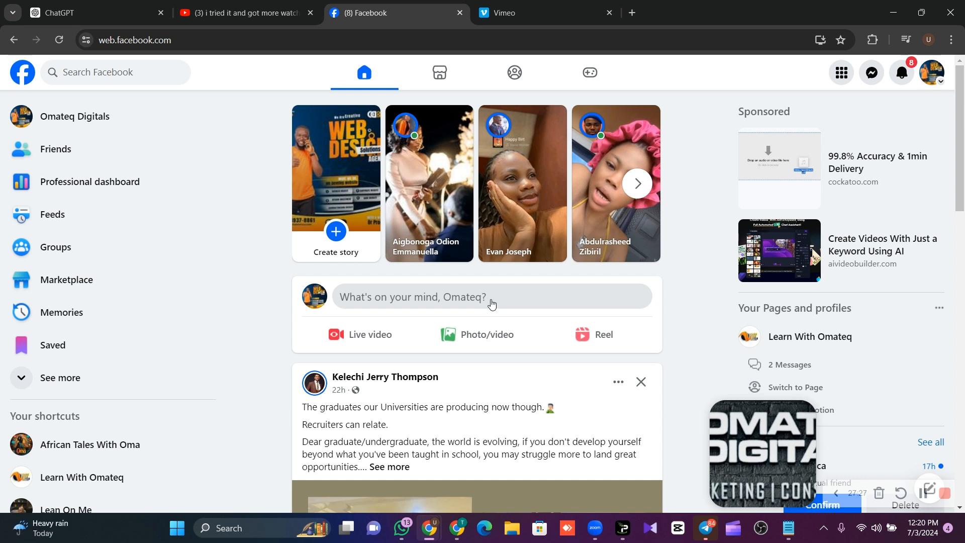
{"action": "mouse_move", "coordinate": [246, 147]}
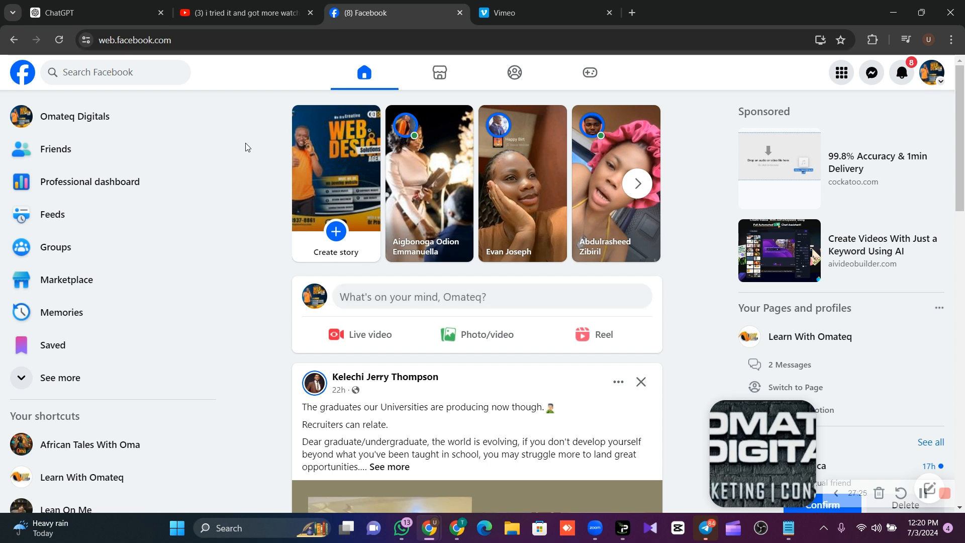
- Reopen the Omateq Digitals profile and show its ··· menu with 'Turn off professional mode'
{"action": "left_click", "coordinate": [75, 116]}
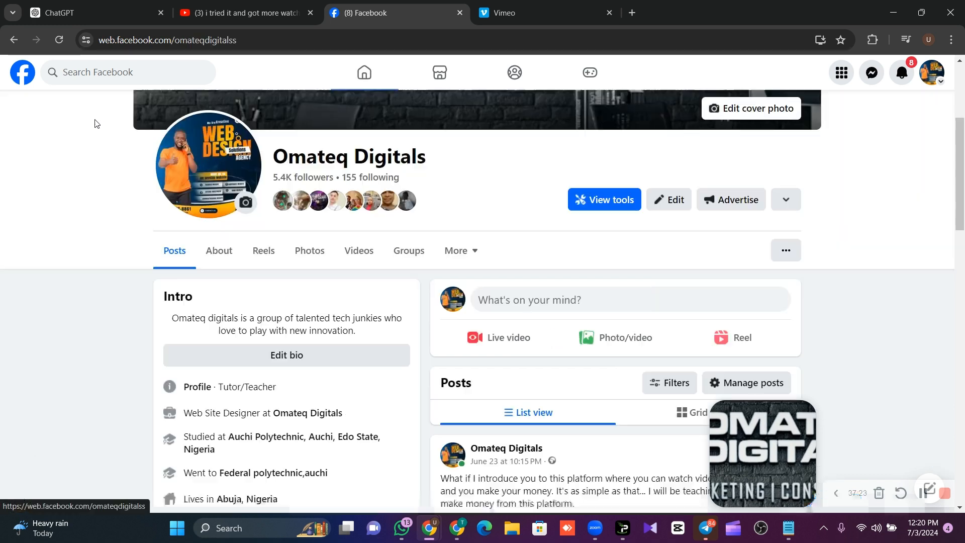
{"action": "mouse_move", "coordinate": [368, 257]}
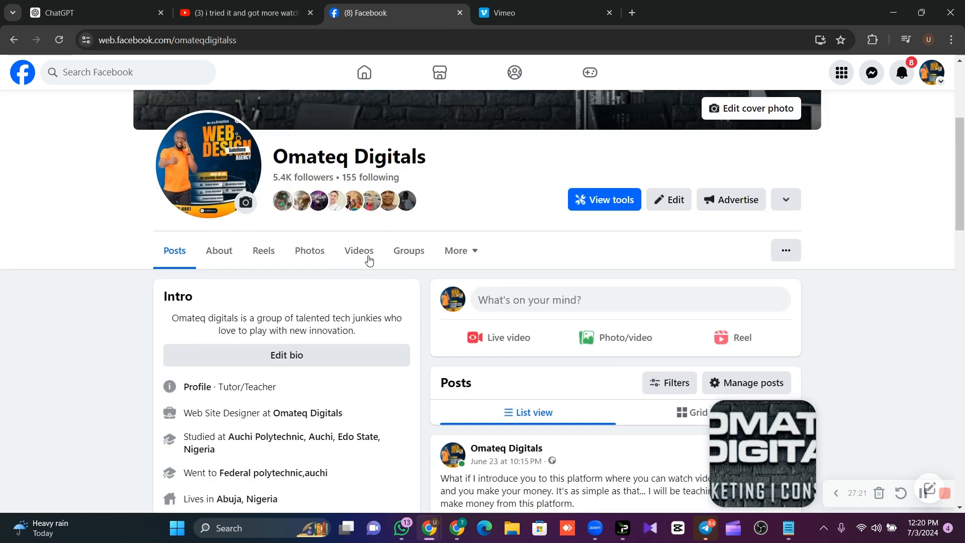
{"action": "mouse_move", "coordinate": [310, 180]}
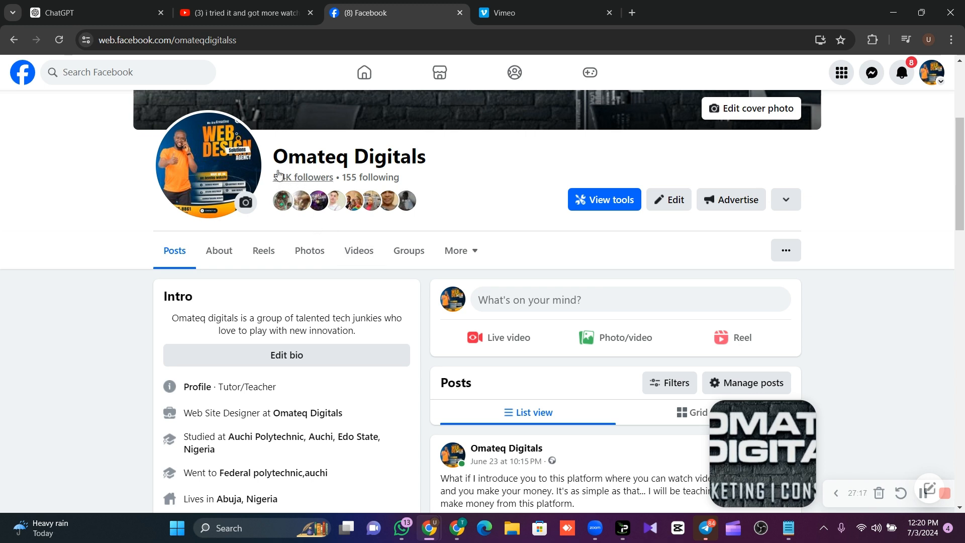
{"action": "mouse_move", "coordinate": [391, 184]}
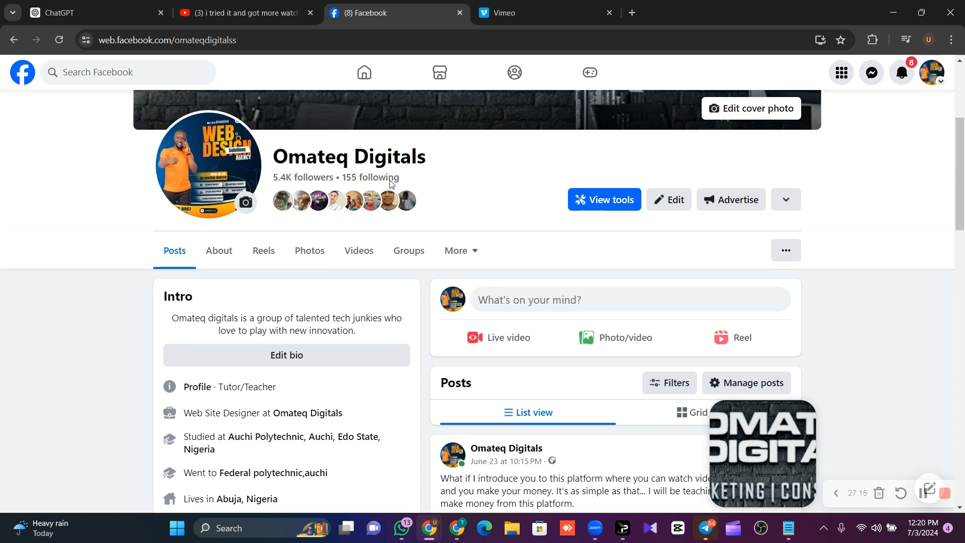
{"action": "mouse_move", "coordinate": [419, 184]}
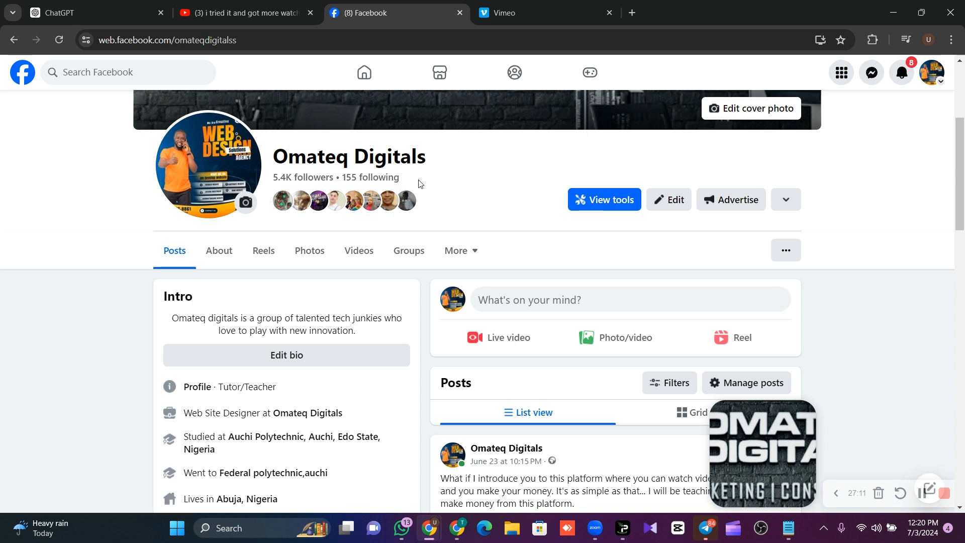
{"action": "scroll", "scroll_direction": "down", "scroll_amount": 3}
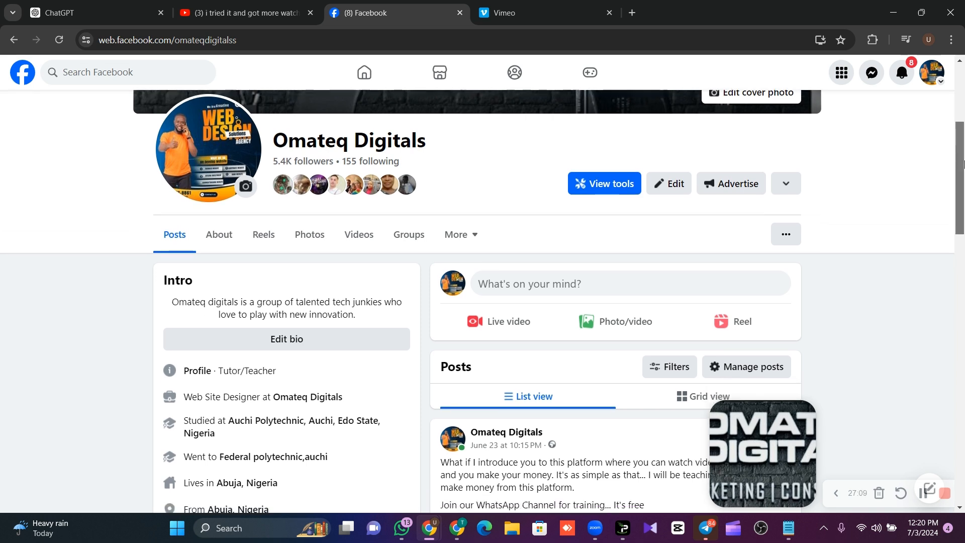
{"action": "scroll", "scroll_direction": "up", "scroll_amount": 3}
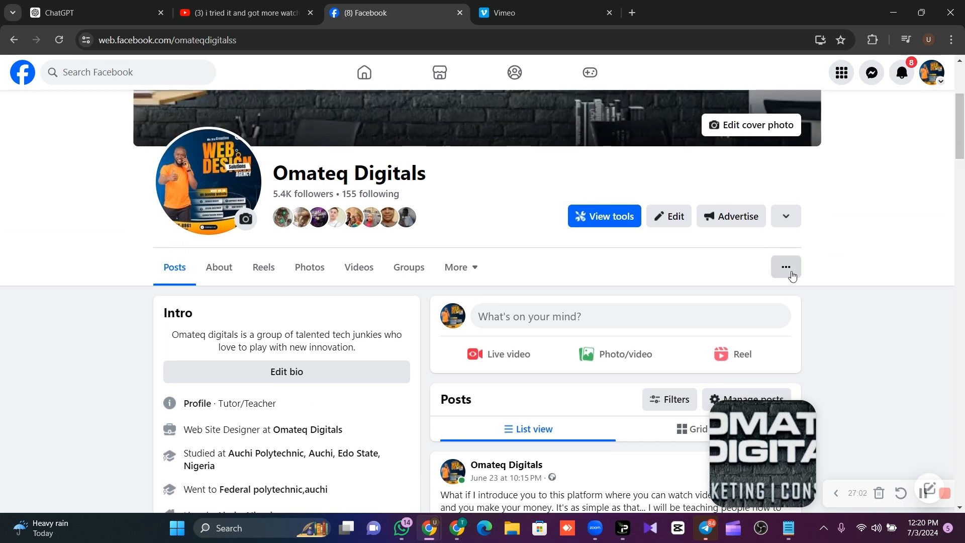
{"action": "mouse_move", "coordinate": [644, 278]}
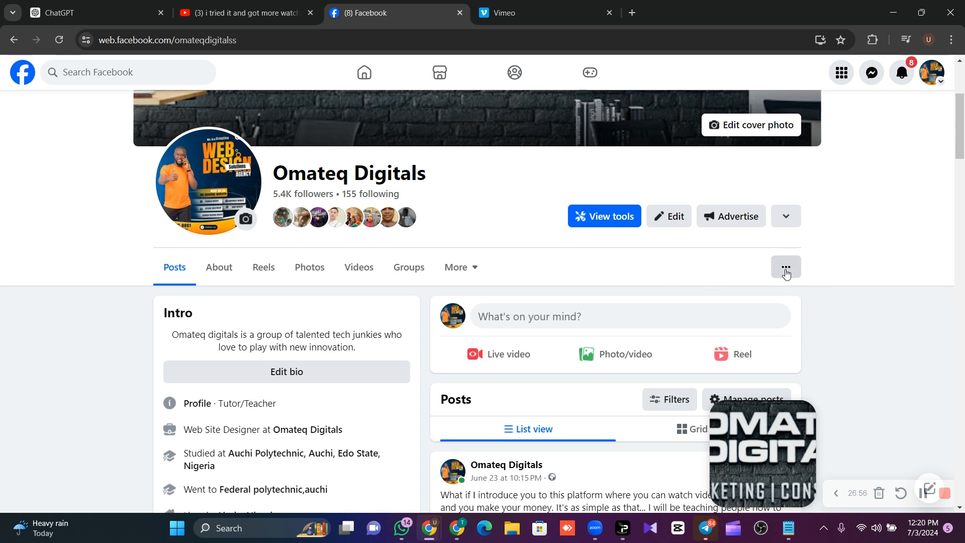
{"action": "left_click", "coordinate": [784, 266]}
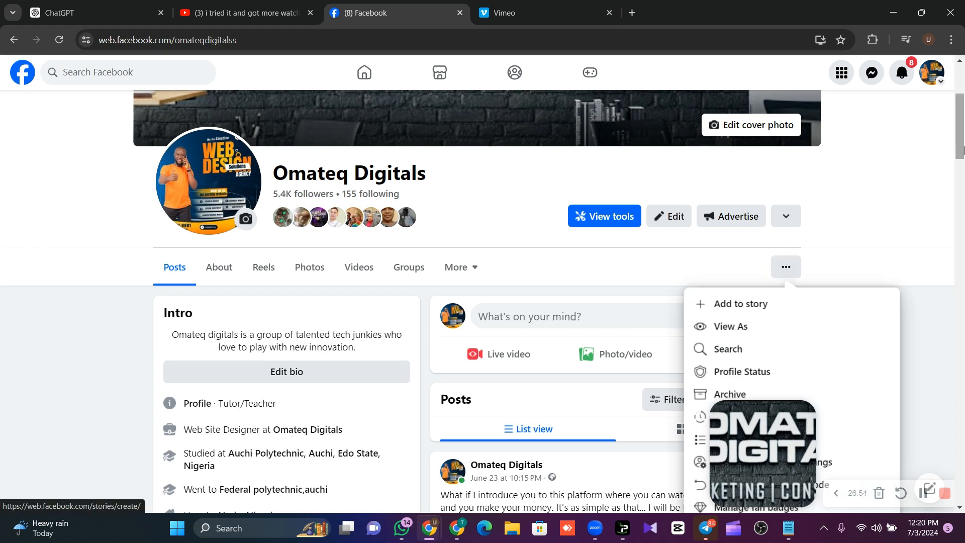
{"action": "scroll", "scroll_direction": "down", "scroll_amount": 3}
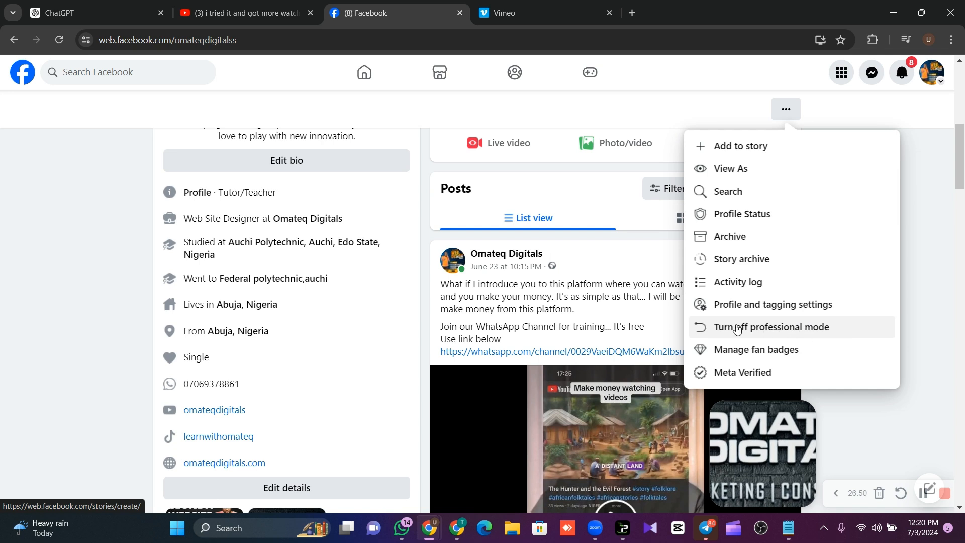
{"action": "mouse_move", "coordinate": [748, 335]}
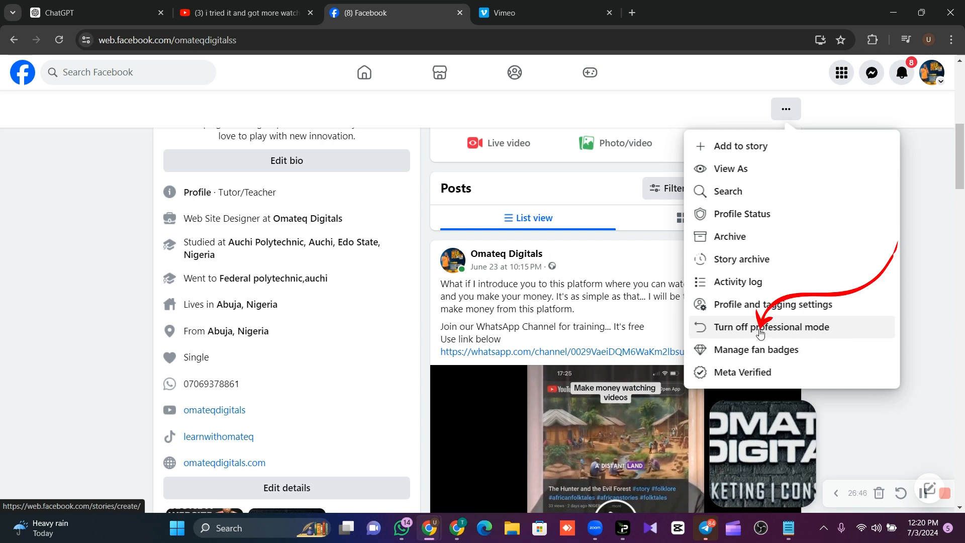
{"action": "mouse_move", "coordinate": [807, 332]}
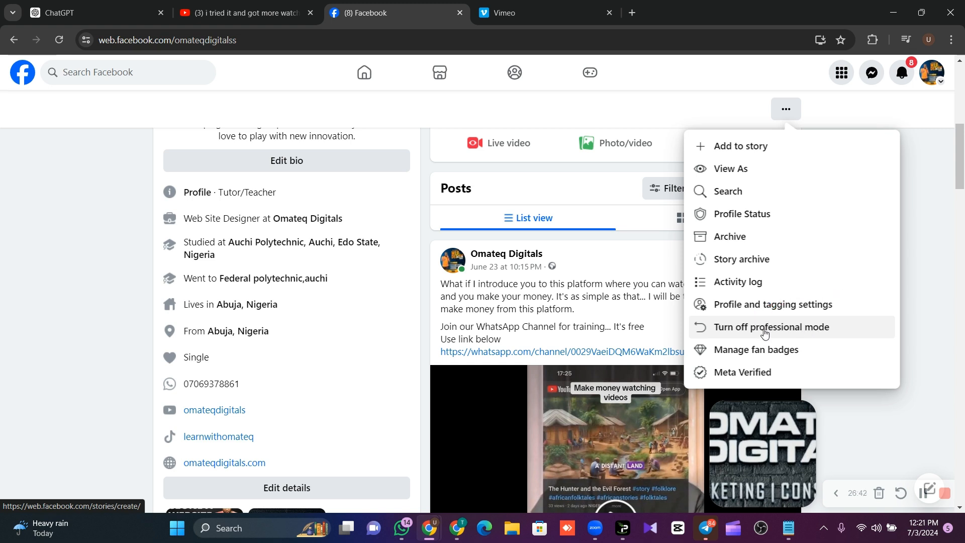
{"action": "mouse_move", "coordinate": [752, 334]}
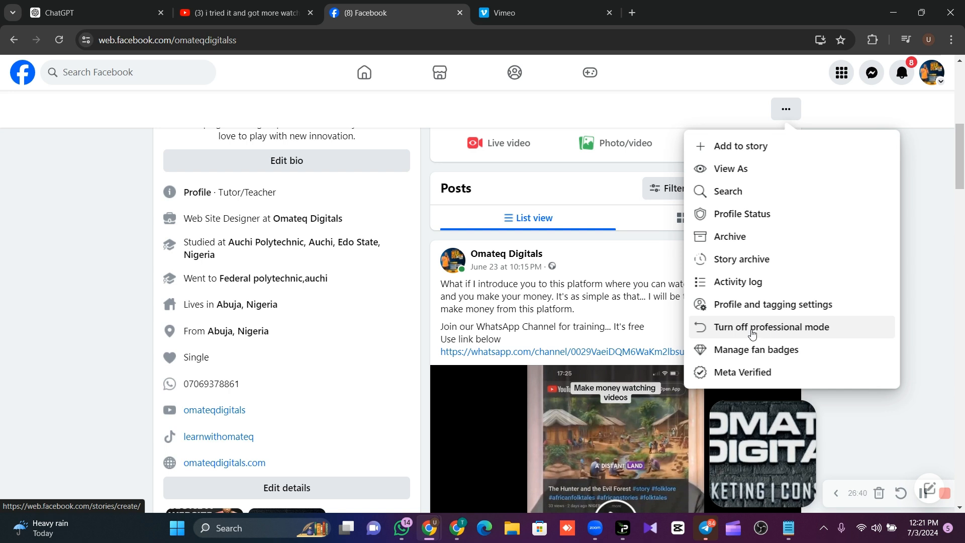
{"action": "mouse_move", "coordinate": [768, 332]}
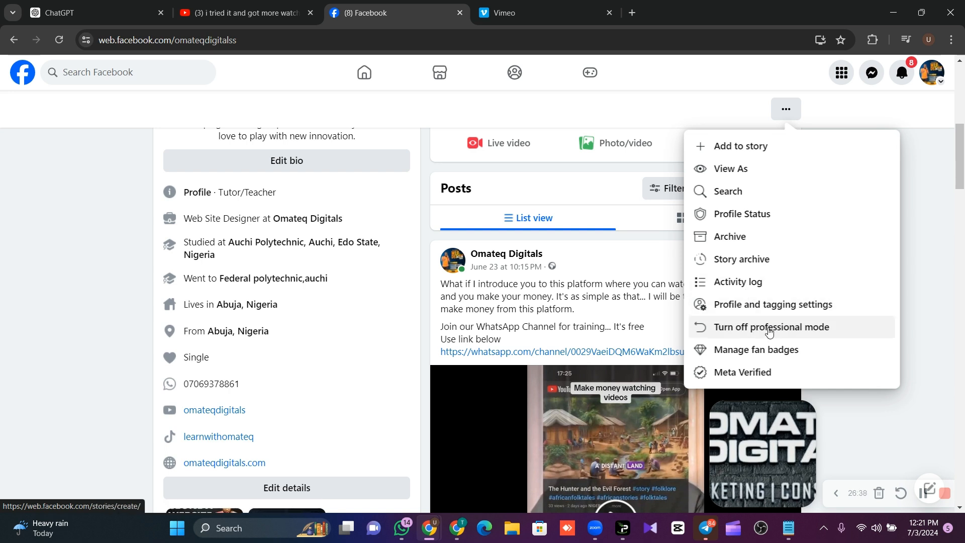
{"action": "mouse_move", "coordinate": [793, 338]}
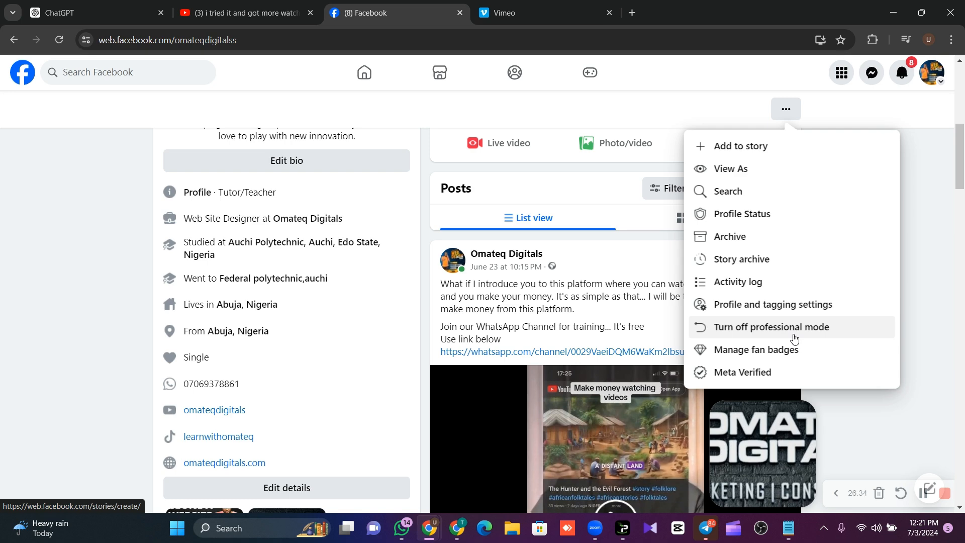
{"action": "mouse_move", "coordinate": [772, 304]}
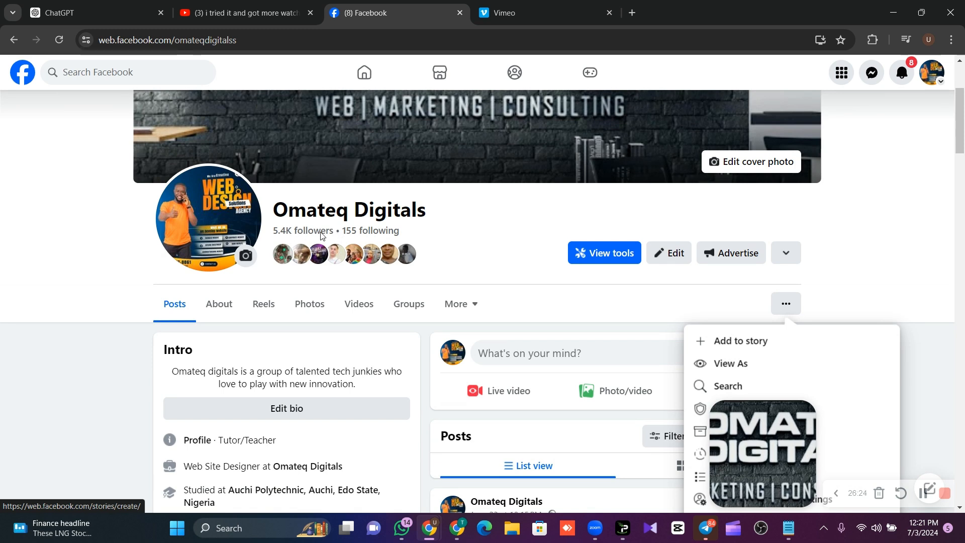
{"action": "mouse_move", "coordinate": [396, 237]}
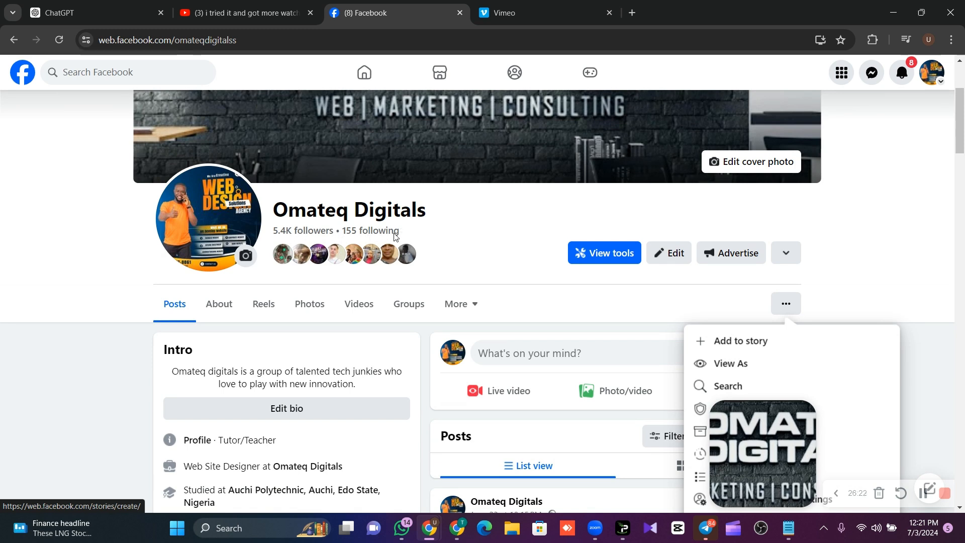
- Scroll through the intro details and back to the header showing 5.4K followers
{"action": "scroll", "scroll_direction": "down", "scroll_amount": 3}
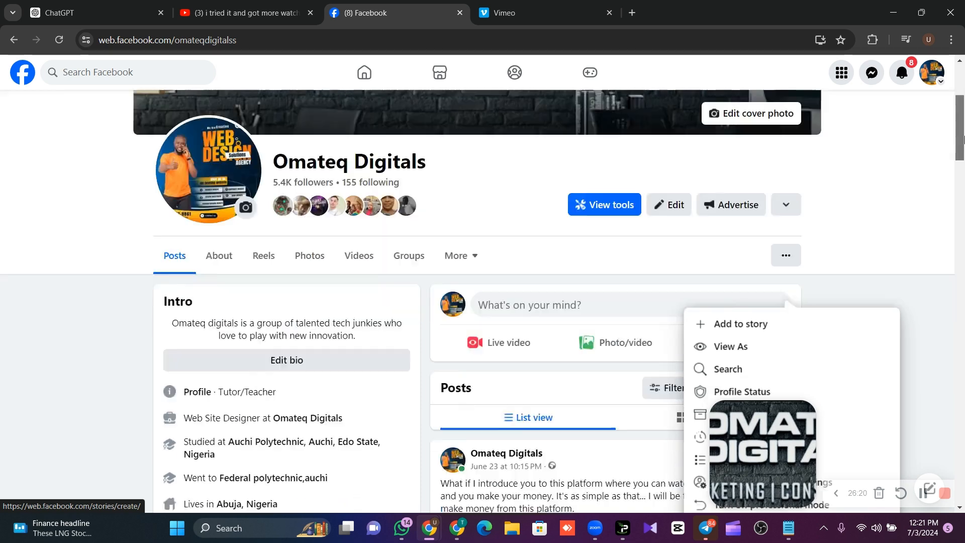
{"action": "scroll", "scroll_direction": "down", "scroll_amount": 3}
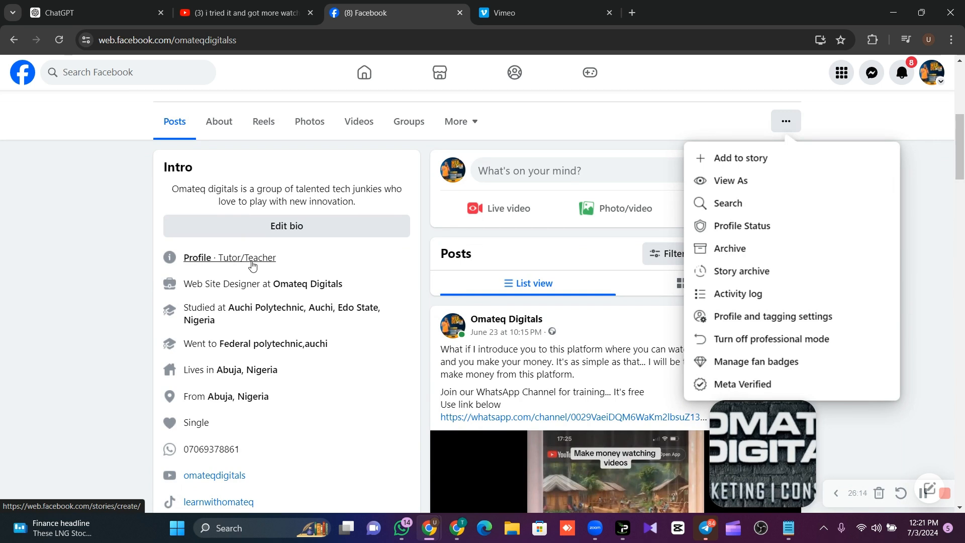
{"action": "mouse_move", "coordinate": [324, 295]}
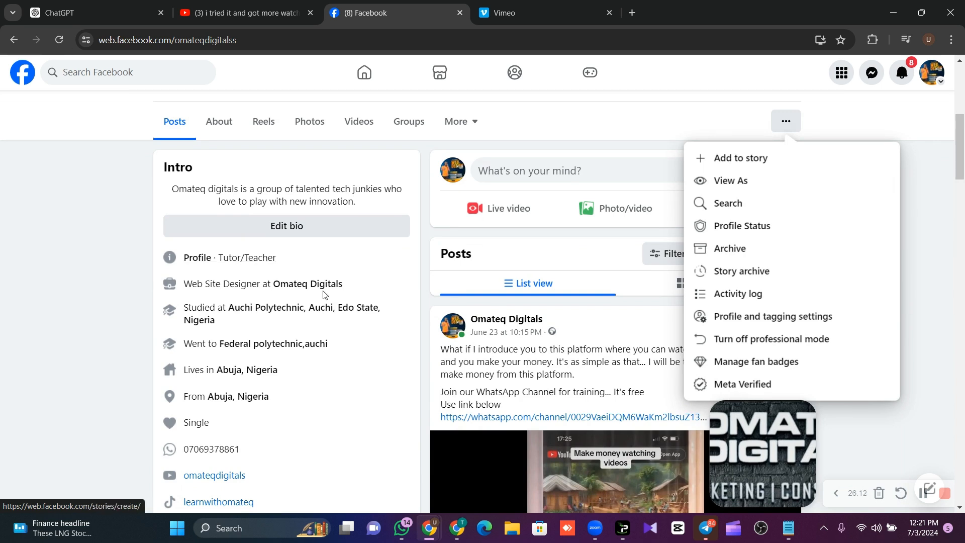
{"action": "scroll", "scroll_direction": "down", "scroll_amount": 3}
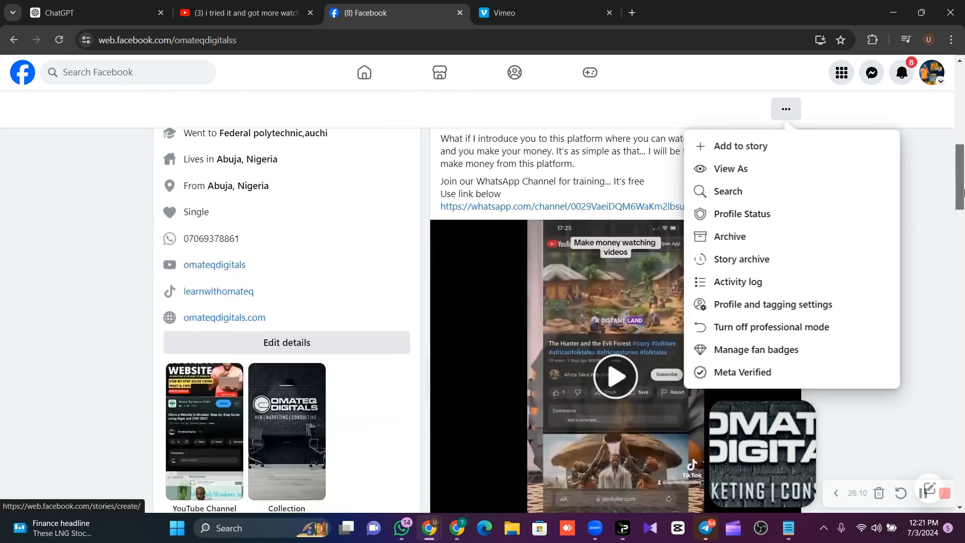
{"action": "scroll", "scroll_direction": "up", "scroll_amount": 3}
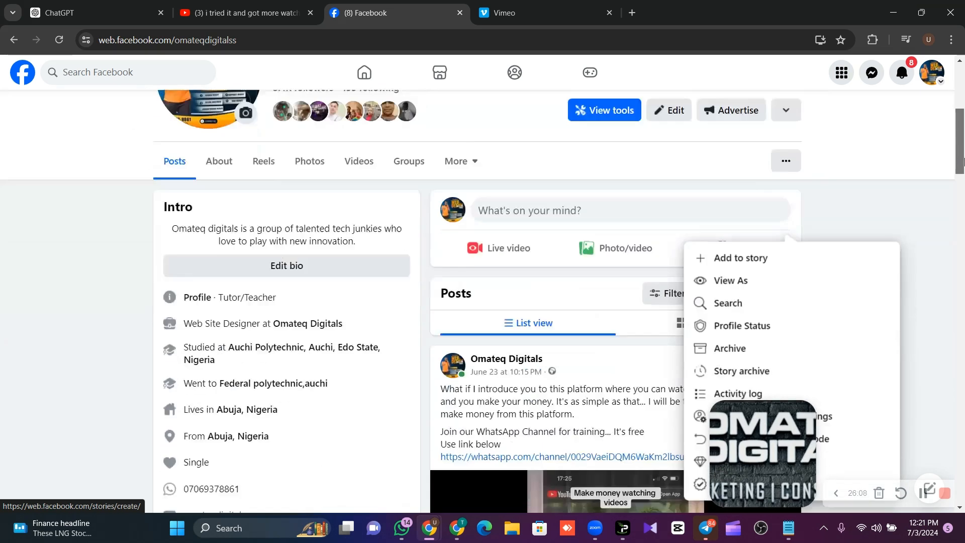
{"action": "scroll", "scroll_direction": "down", "scroll_amount": 3}
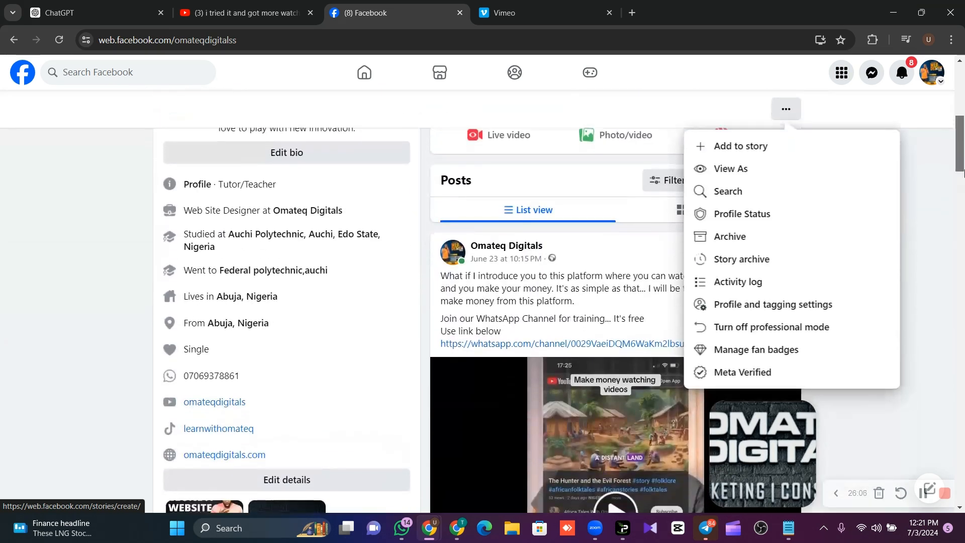
{"action": "scroll", "scroll_direction": "up", "scroll_amount": 3}
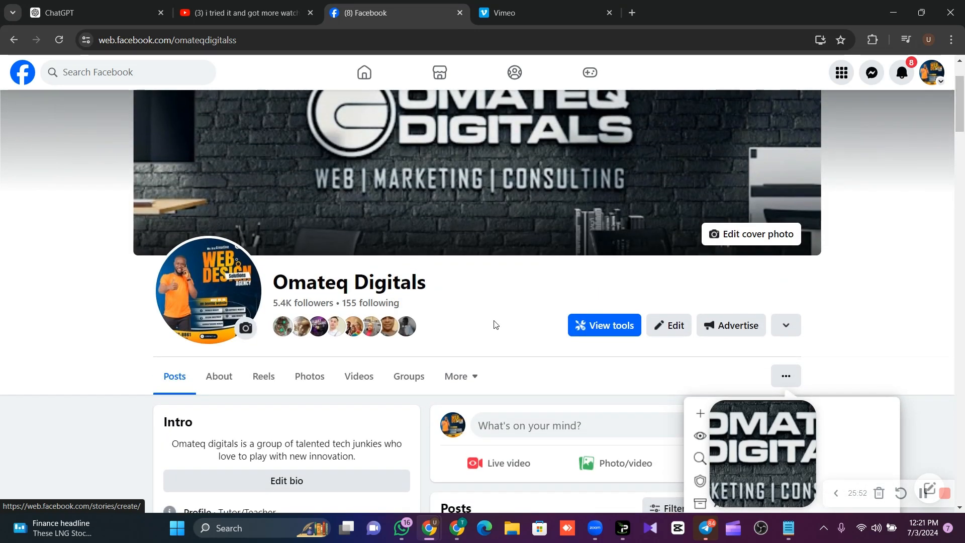
{"action": "mouse_move", "coordinate": [458, 317]}
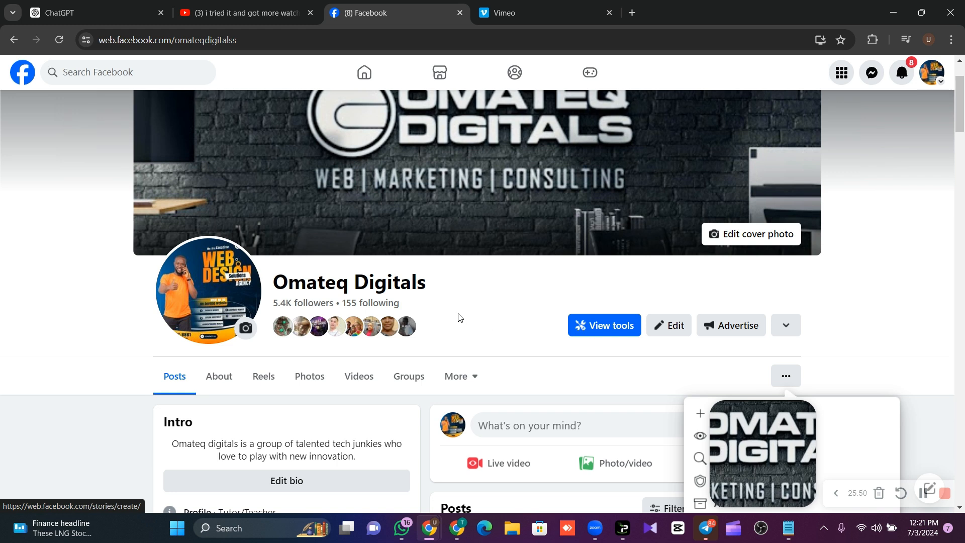
{"action": "mouse_move", "coordinate": [471, 314]}
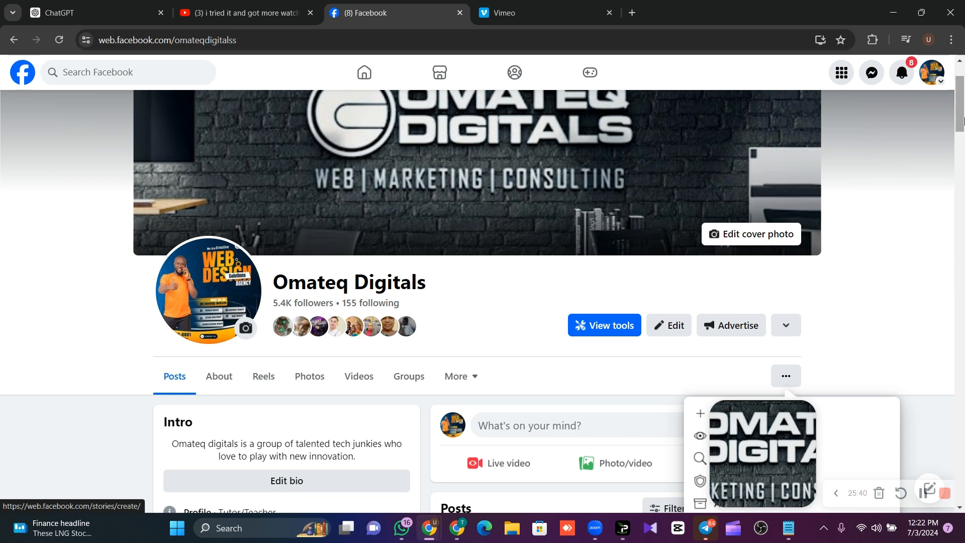
- Dismiss the ··· options menu and scroll through the profile's friends and posts
{"action": "left_click", "coordinate": [785, 375]}
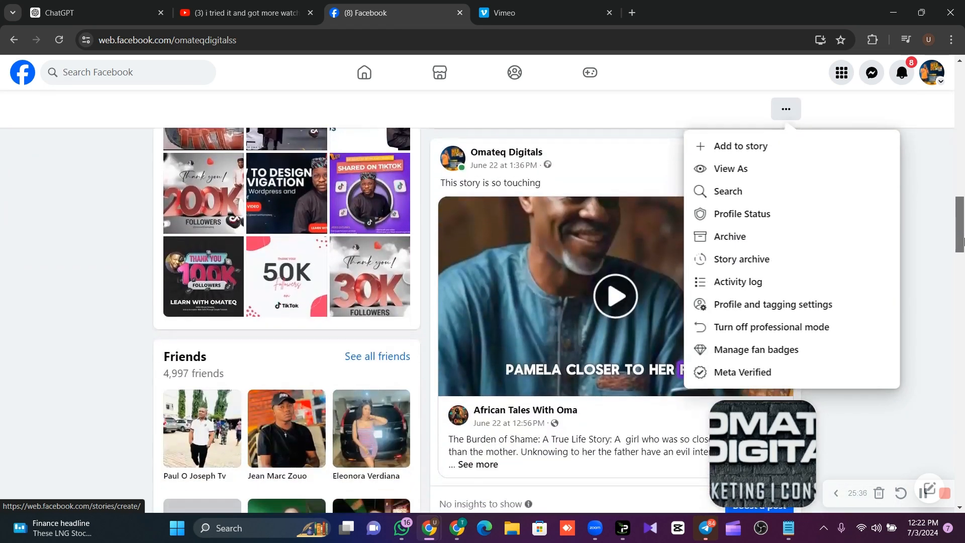
{"action": "scroll", "scroll_direction": "down", "scroll_amount": 3}
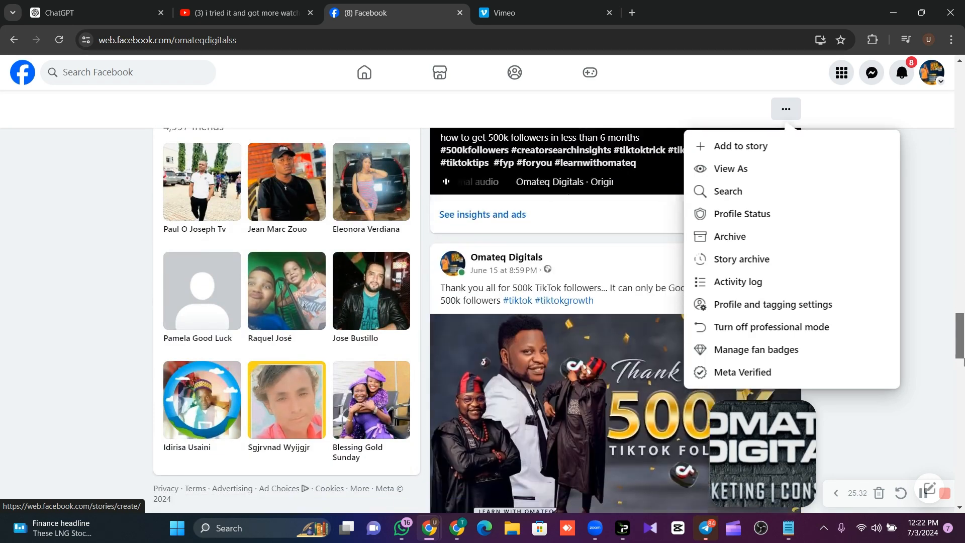
{"action": "scroll", "scroll_direction": "up", "scroll_amount": 3}
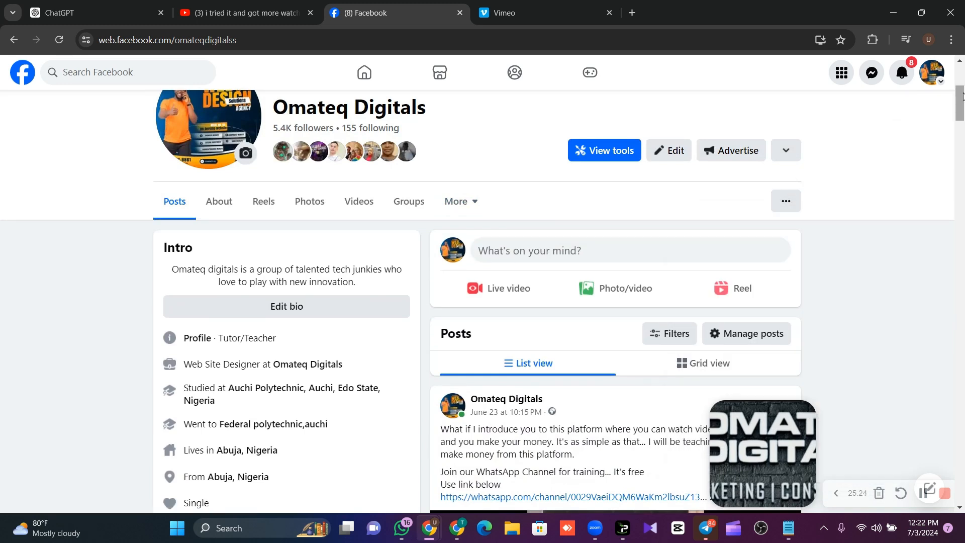
{"action": "scroll", "scroll_direction": "down", "scroll_amount": 3}
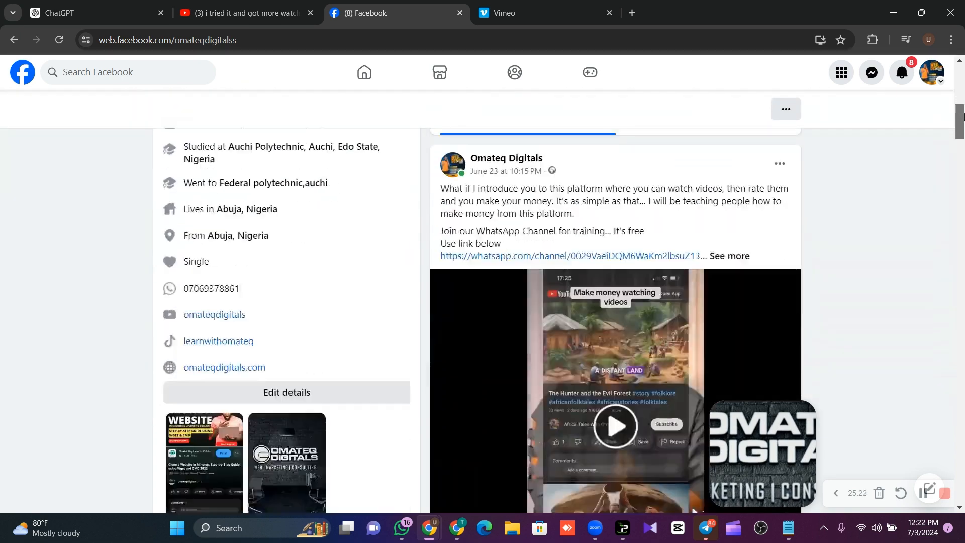
{"action": "scroll", "scroll_direction": "up", "scroll_amount": 3}
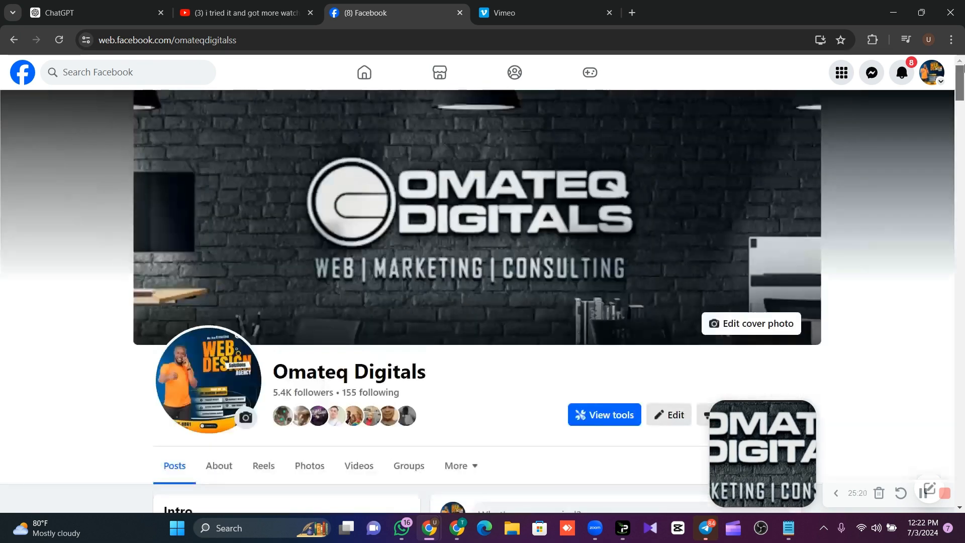
{"action": "scroll", "scroll_direction": "down", "scroll_amount": 3}
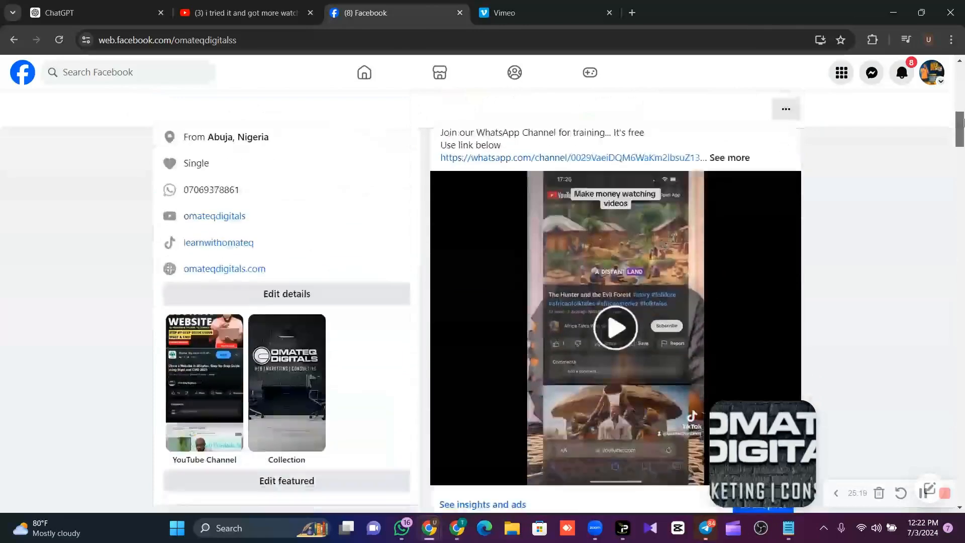
{"action": "scroll", "scroll_direction": "up", "scroll_amount": 3}
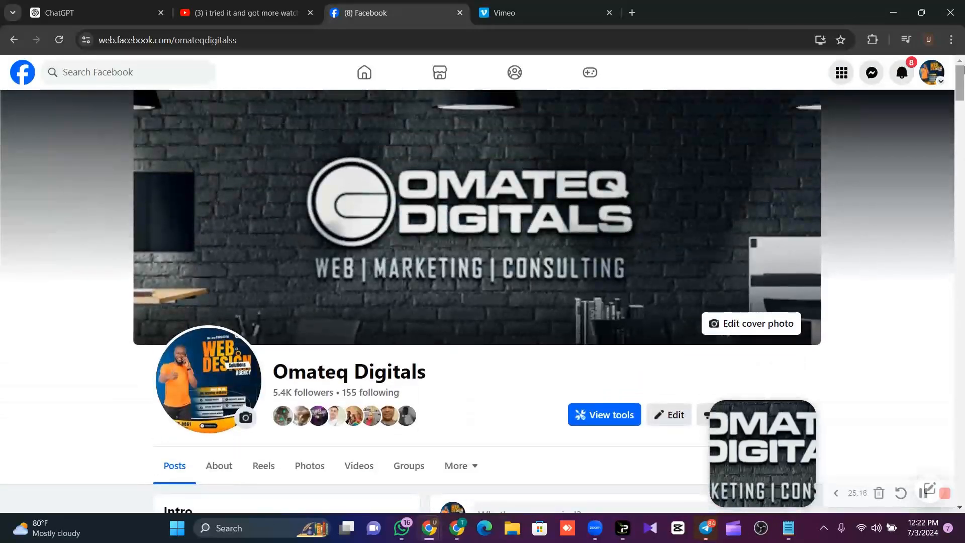
{"action": "mouse_move", "coordinate": [607, 256]}
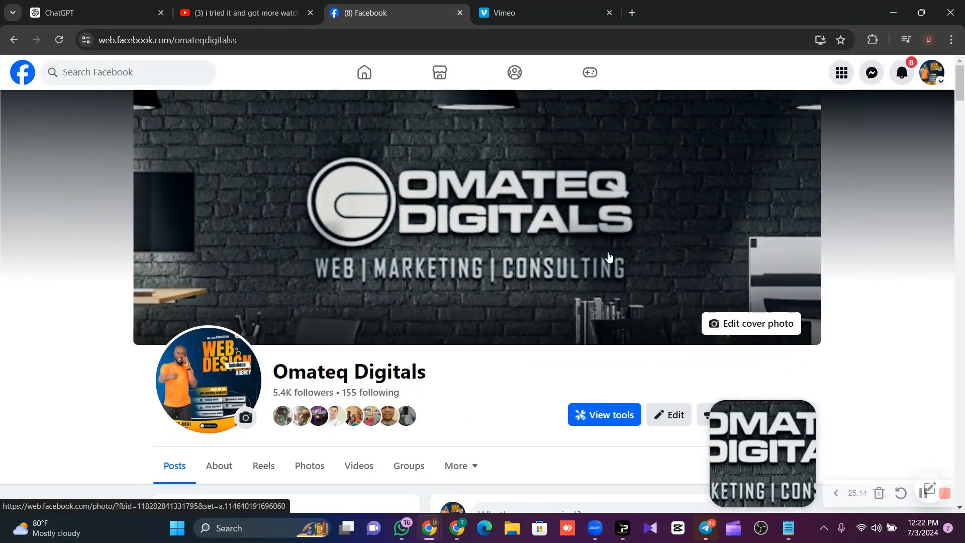